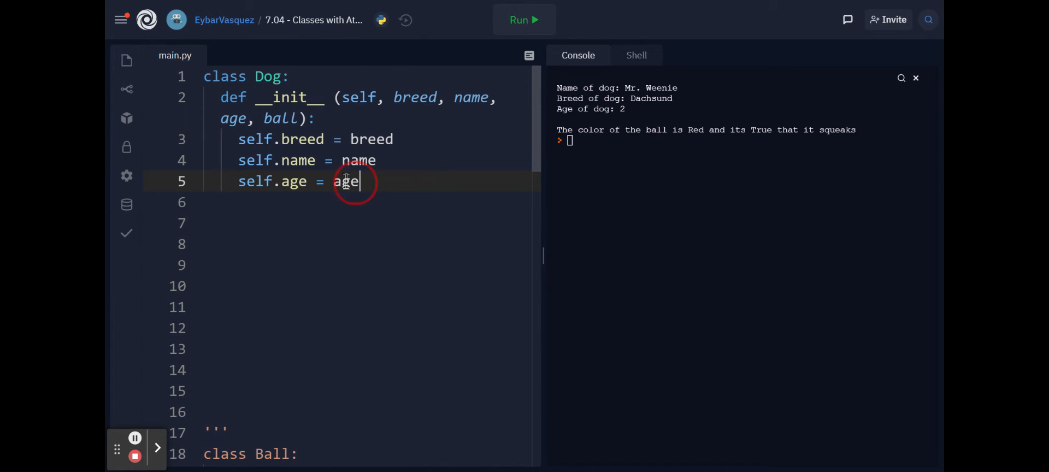
# Select and delete the commented-out Ball class code below the Dog constructor
pyautogui.moveTo(358, 181); pyautogui.dragTo(237, 140)
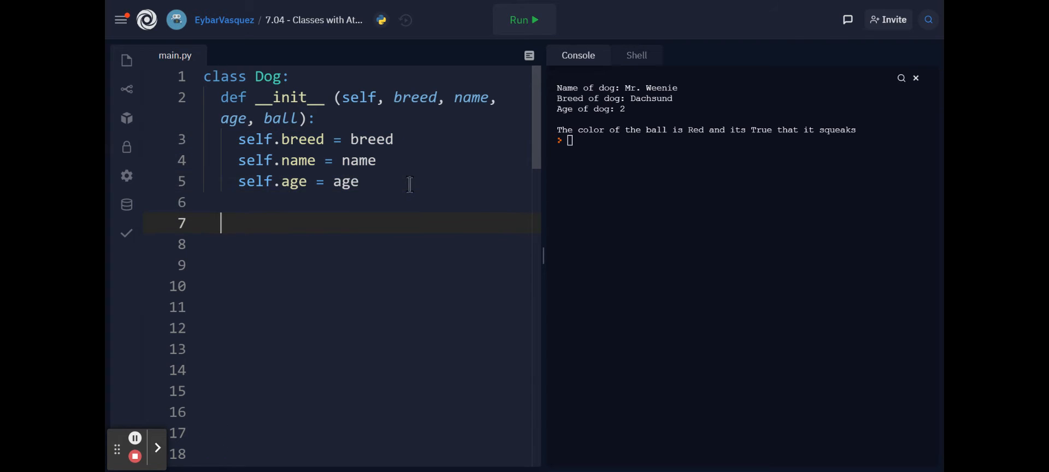
# Add dog1 = Dog('Doxie', 'Mr. Weenie', 2) and print(dog1), then run the program
pyautogui.write('do')
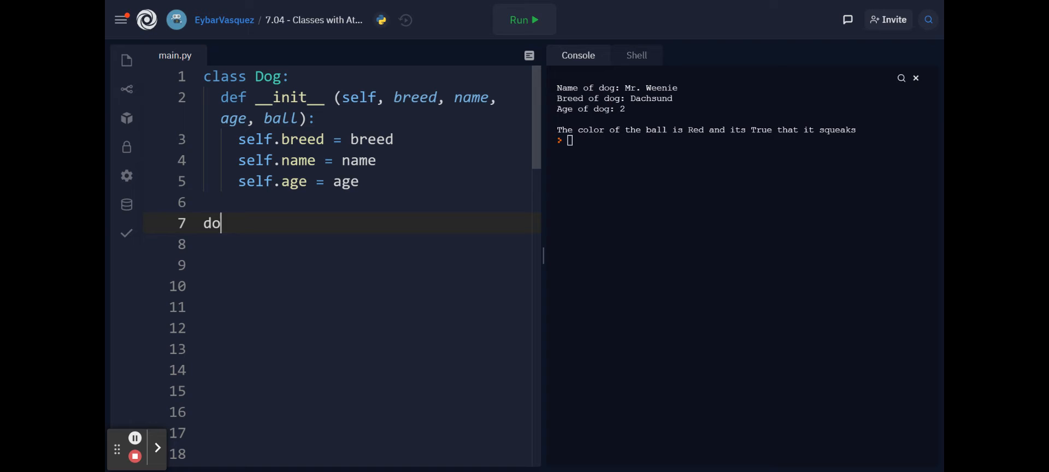
pyautogui.write('g1 = D')
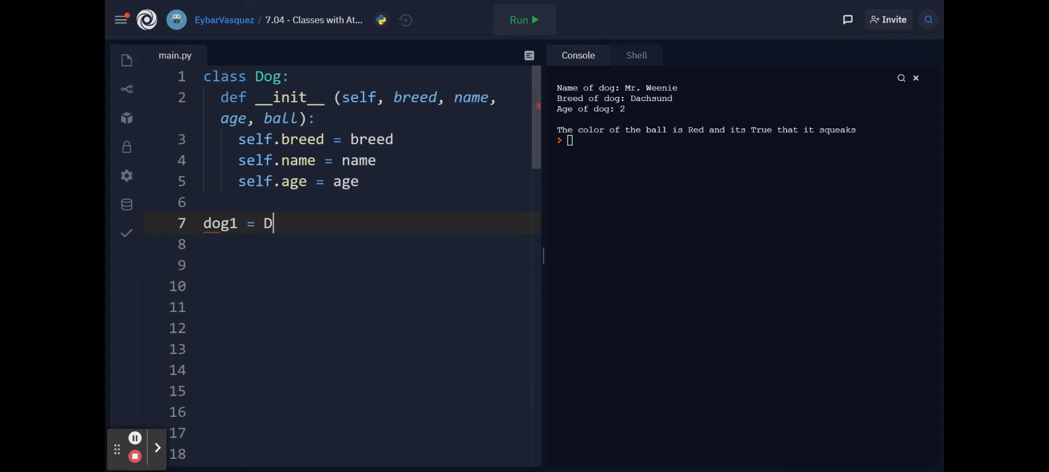
pyautogui.write("og('')")
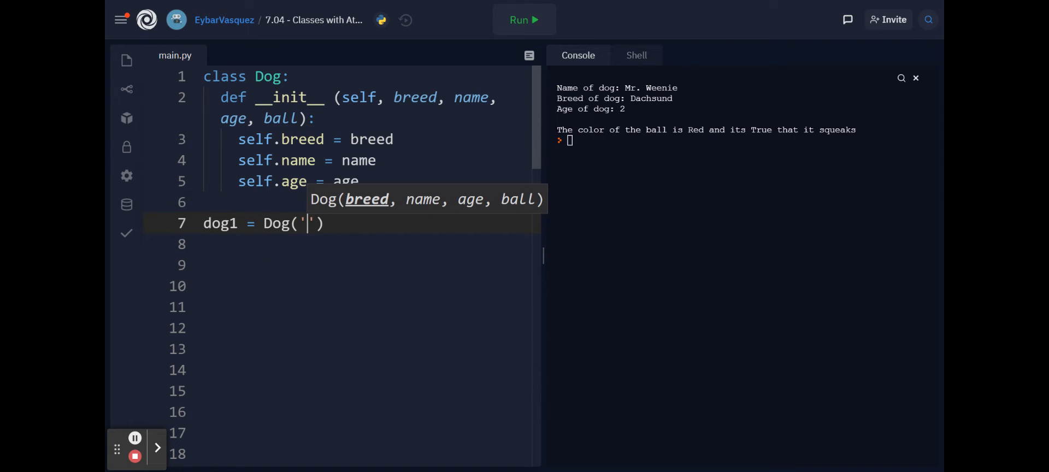
pyautogui.write("Doxie',")
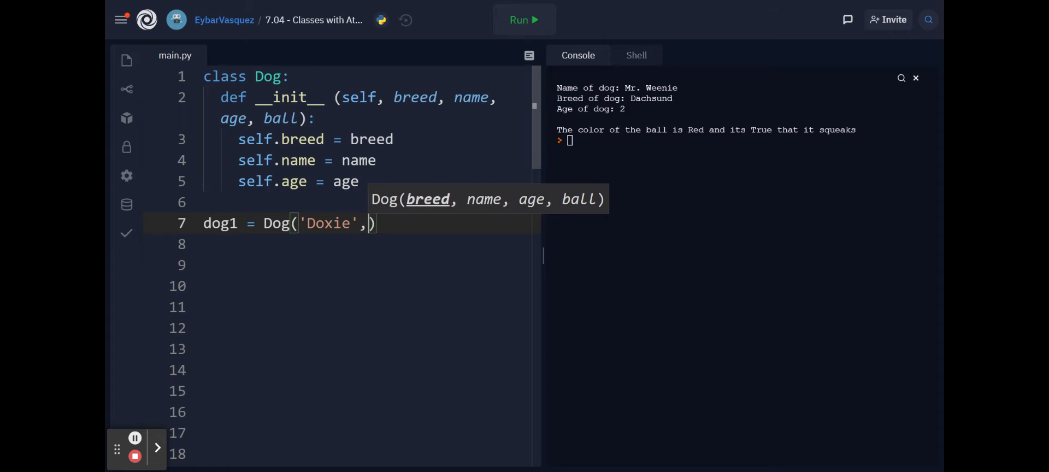
pyautogui.write("'Mr'")
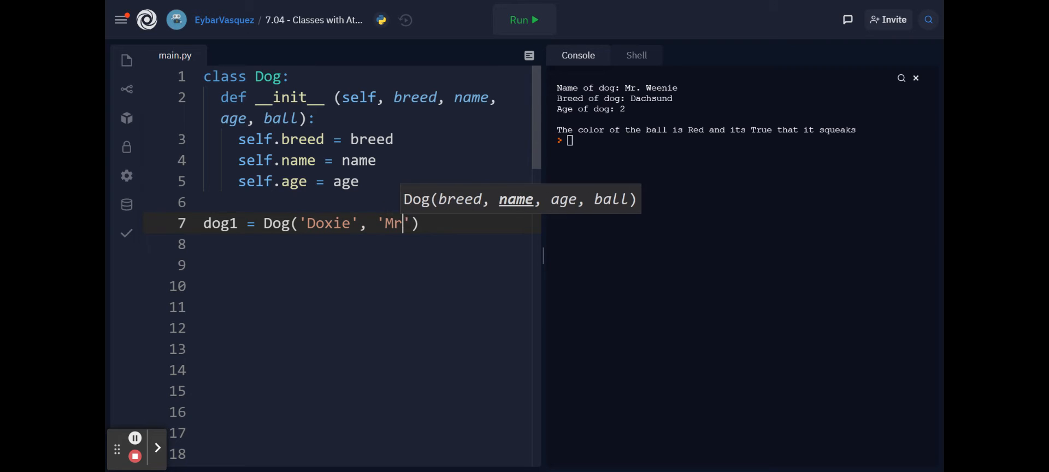
pyautogui.write(". Weenie',")
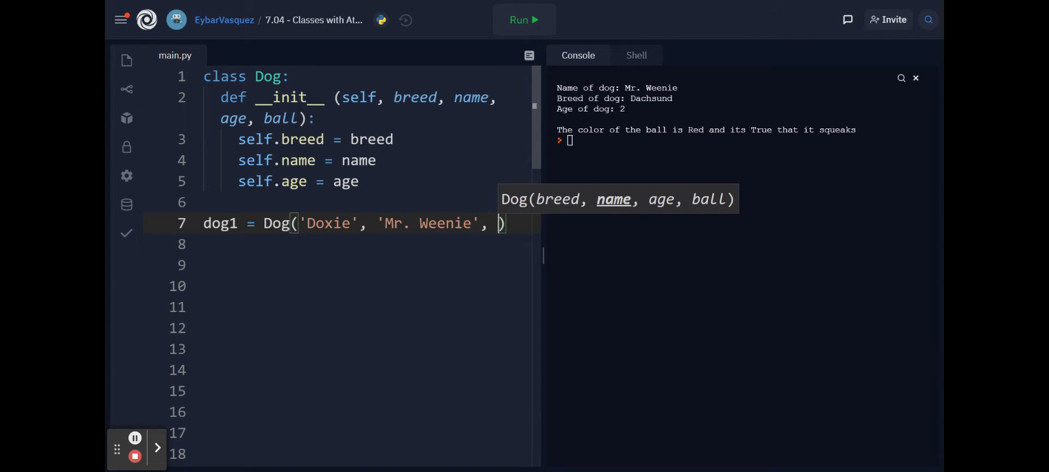
pyautogui.write('2')
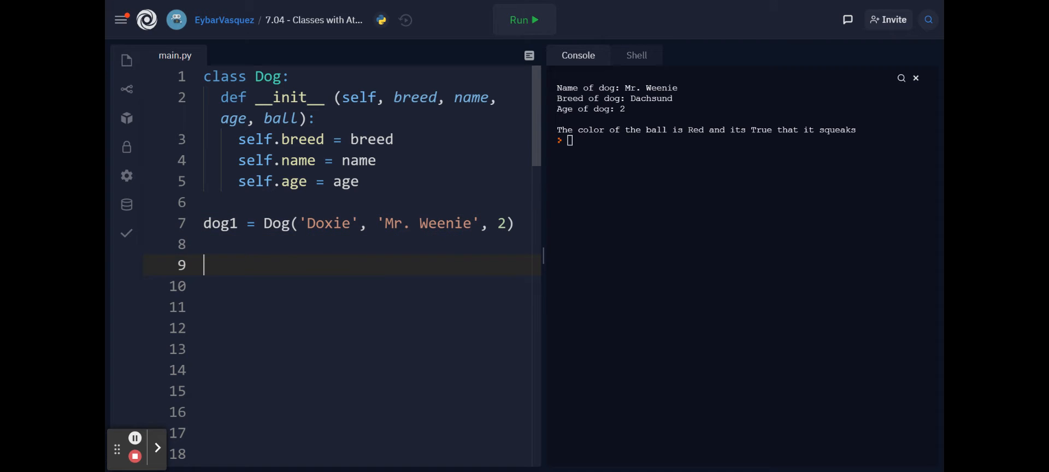
pyautogui.write('print(dog1')
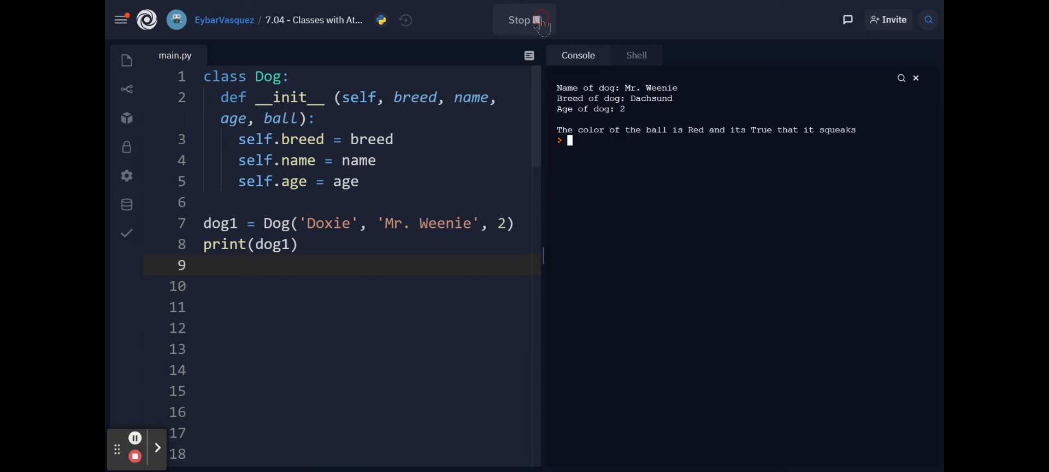
# Remove the ball parameter from __init__ and rerun, printing the raw Dog object
pyautogui.click(524, 19)
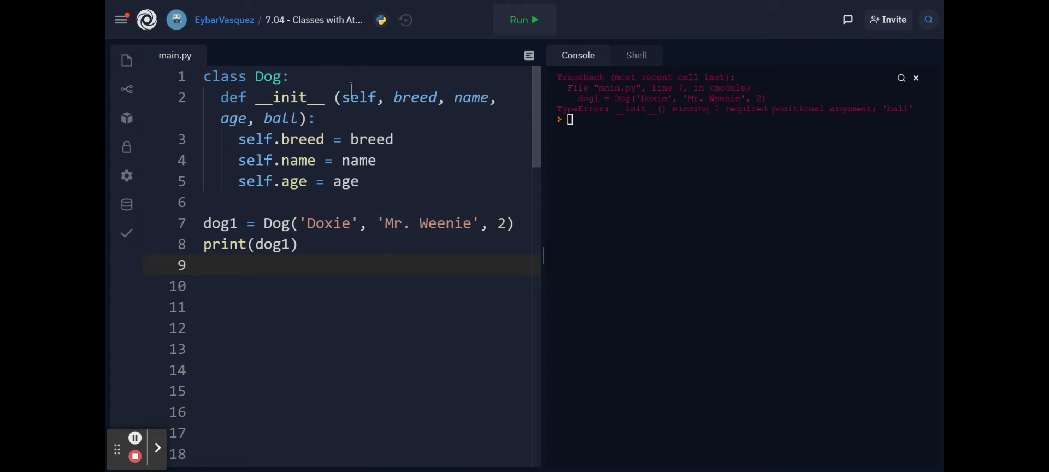
pyautogui.click(524, 19)
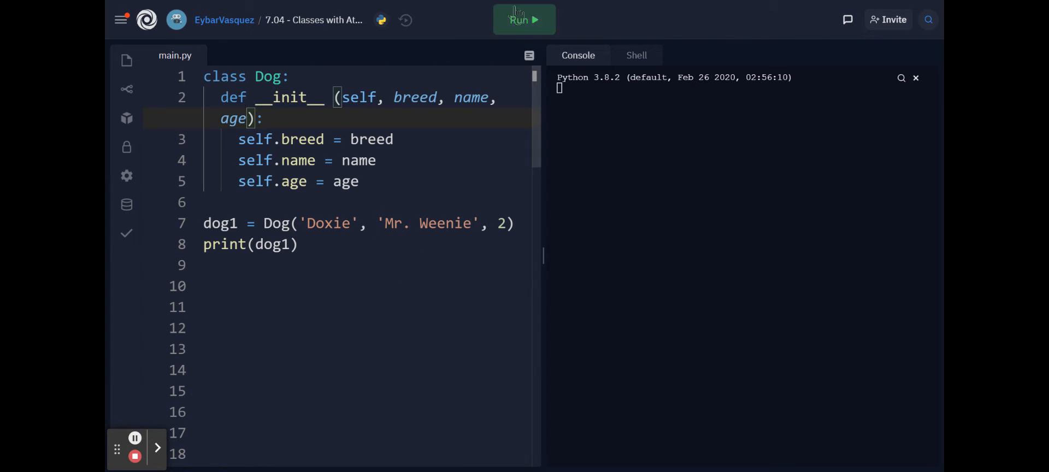
pyautogui.click(524, 19)
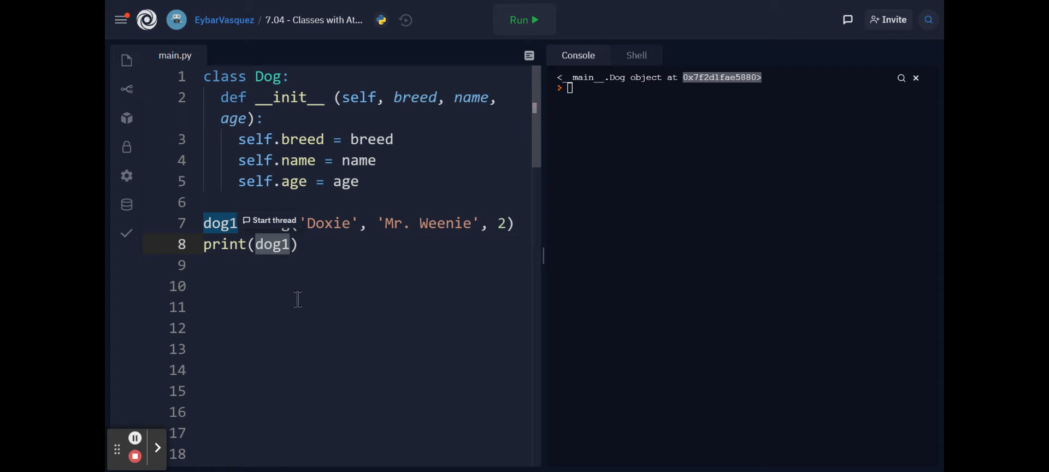
# Change the print argument to dog1.breed + dog.name
pyautogui.write('b')
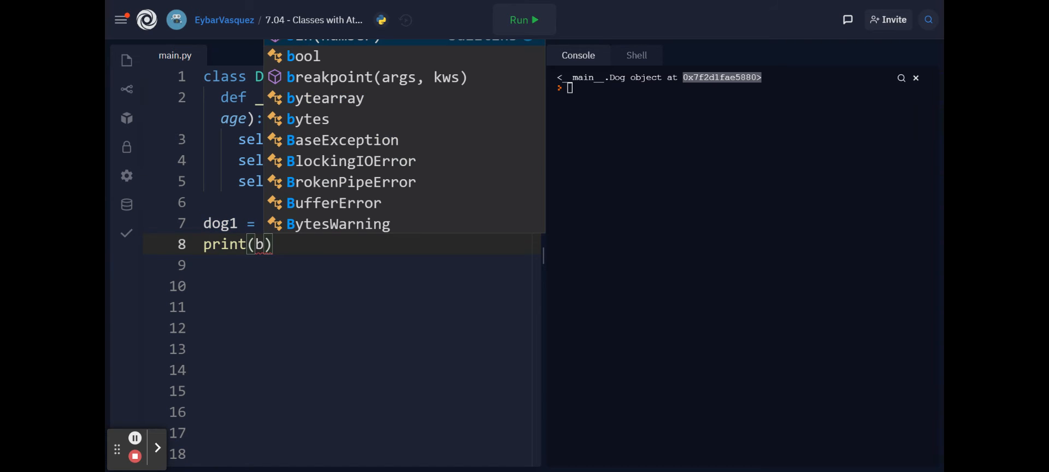
pyautogui.write('dog1.')
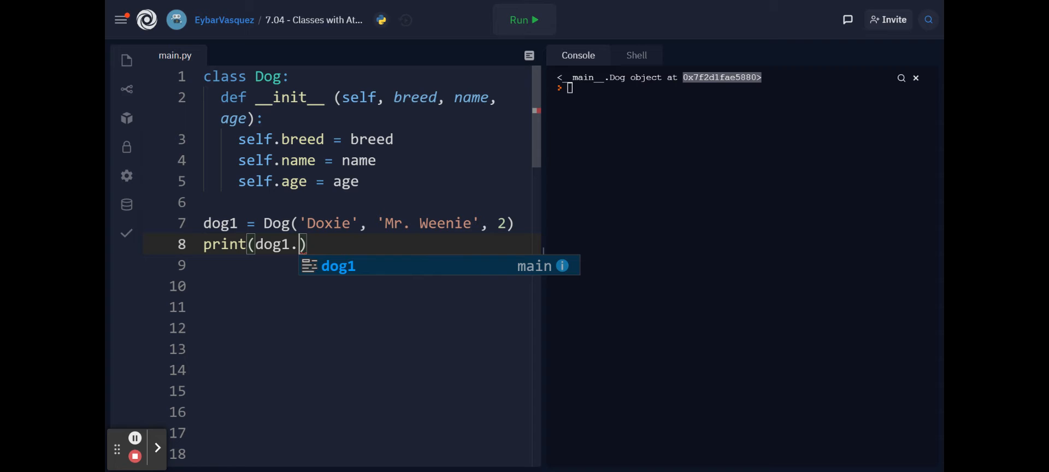
pyautogui.write('breed')
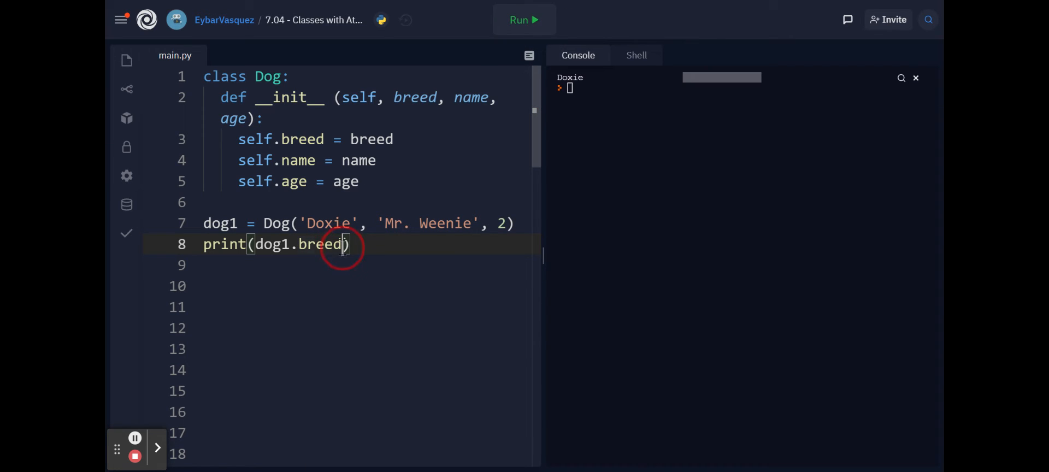
pyautogui.write('+')
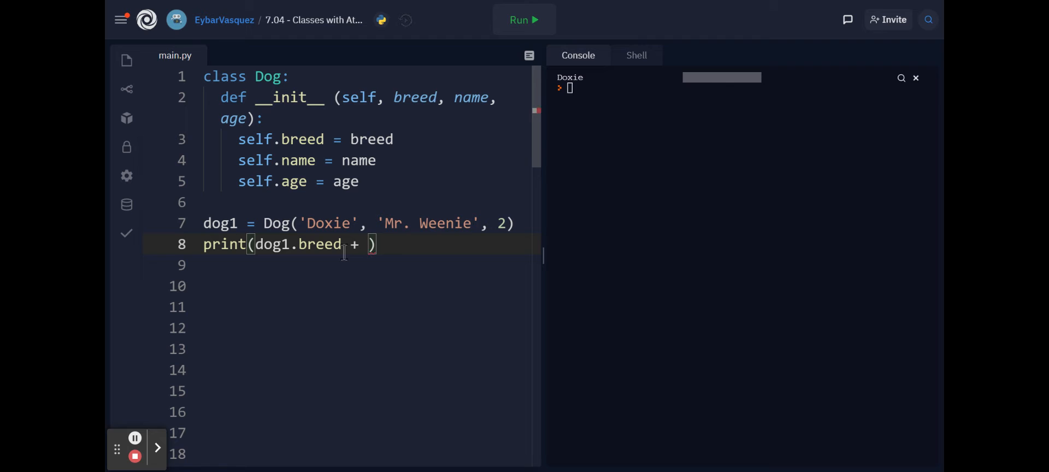
pyautogui.write('dog.')
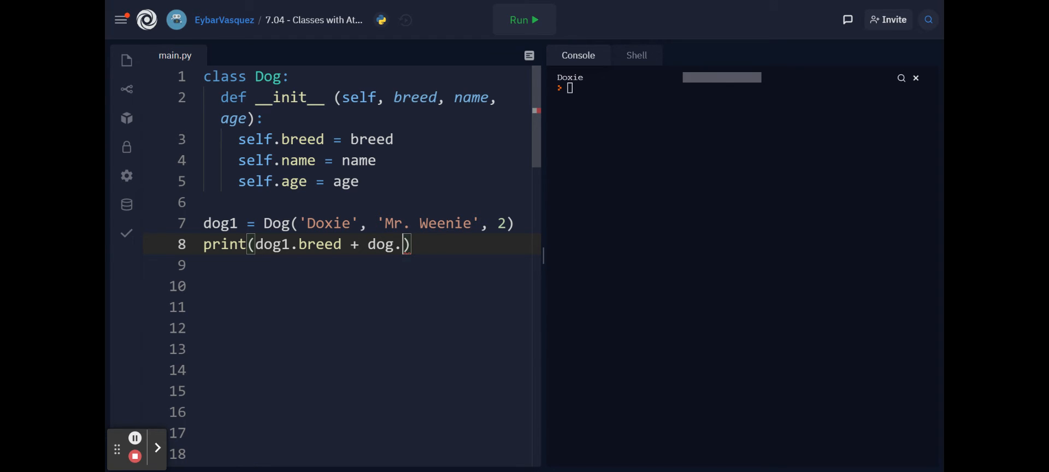
pyautogui.write('name')
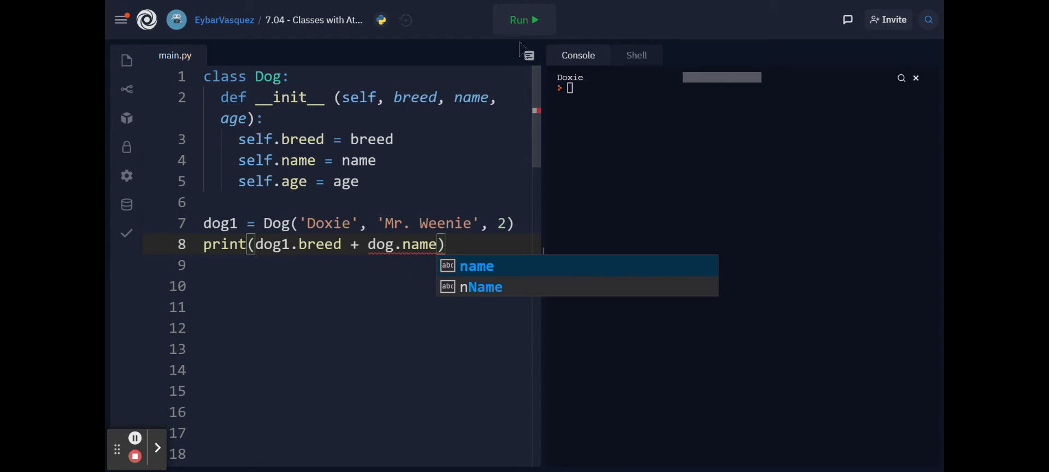
# Run, fix the undefined dog reference to dog1, and rerun to show 'DoxieMr. Weenie'
pyautogui.click(524, 19)
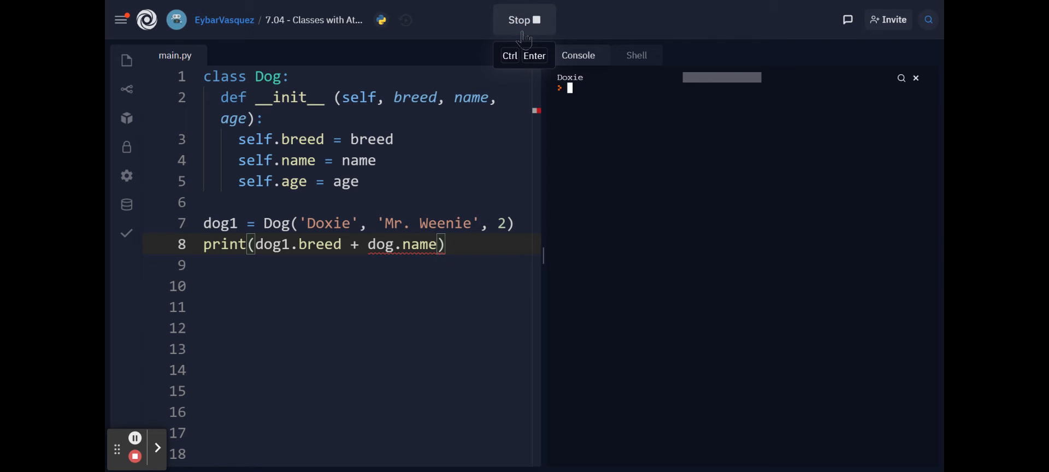
pyautogui.click(524, 19)
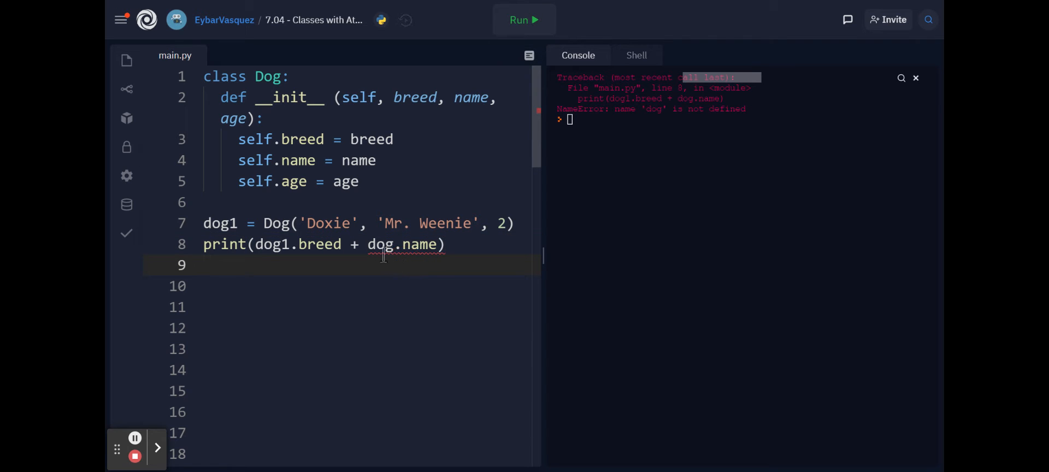
pyautogui.click(523, 19)
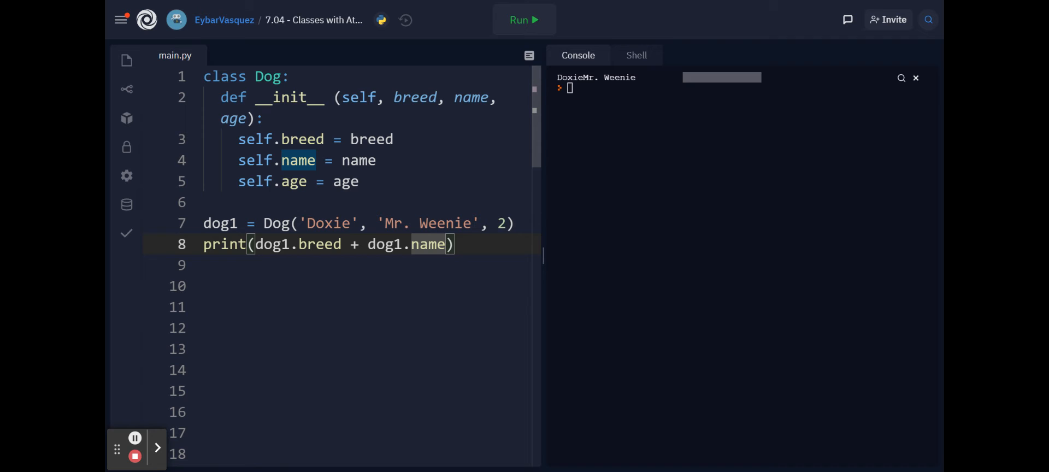
# Add a def __str__(self) method inside the Dog class
pyautogui.press('enter')
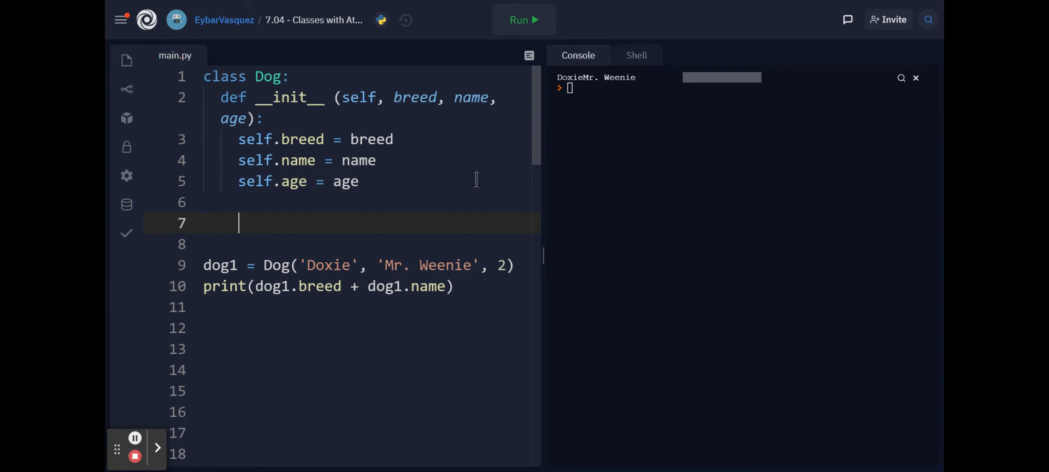
pyautogui.write('def __str__():')
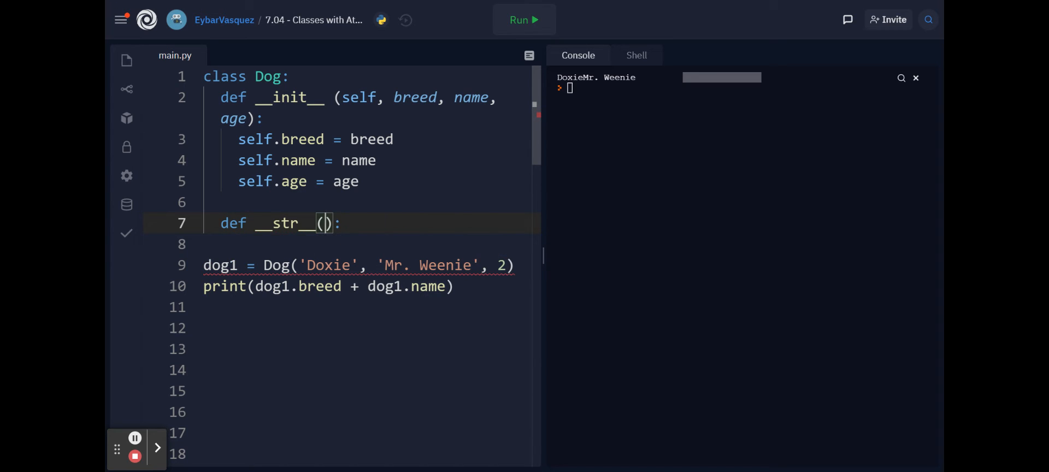
pyautogui.write('self')
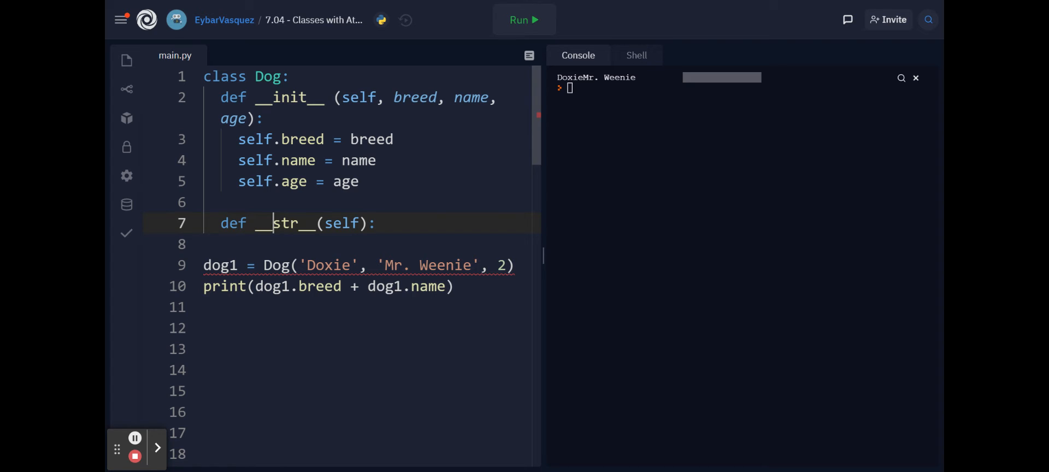
pyautogui.doubleClick(286, 223)
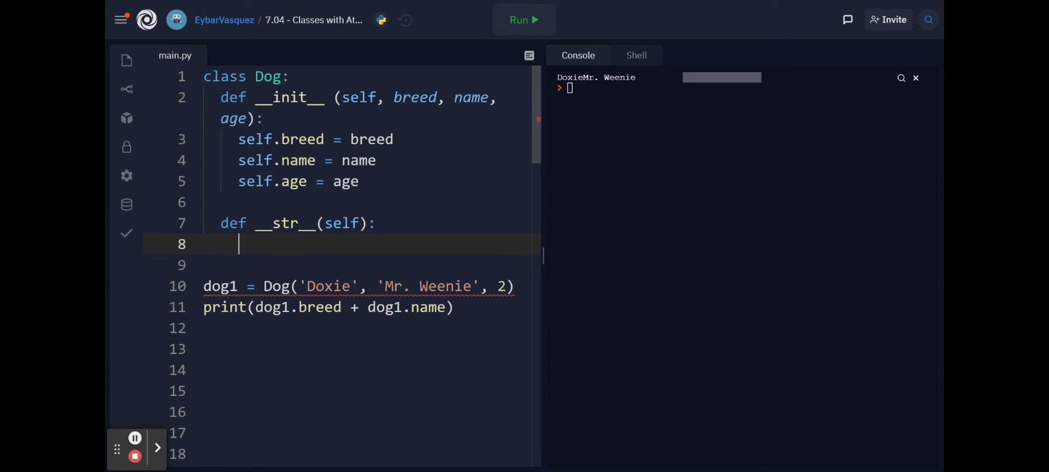
# Return '\nName of Dog: ' + name + '\nBreed: ' + breed + '\nAge: ' + str(age)
pyautogui.write('return')
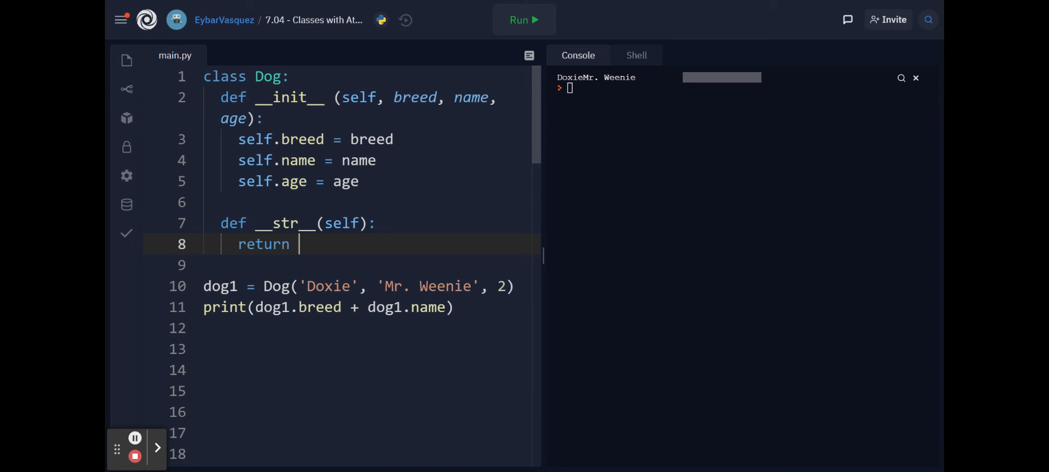
pyautogui.write("''")
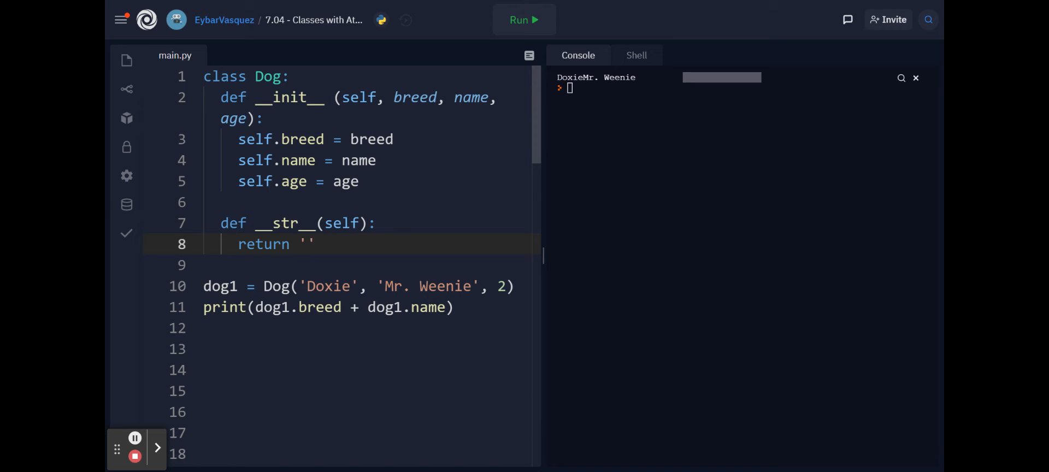
pyautogui.write('\\n')
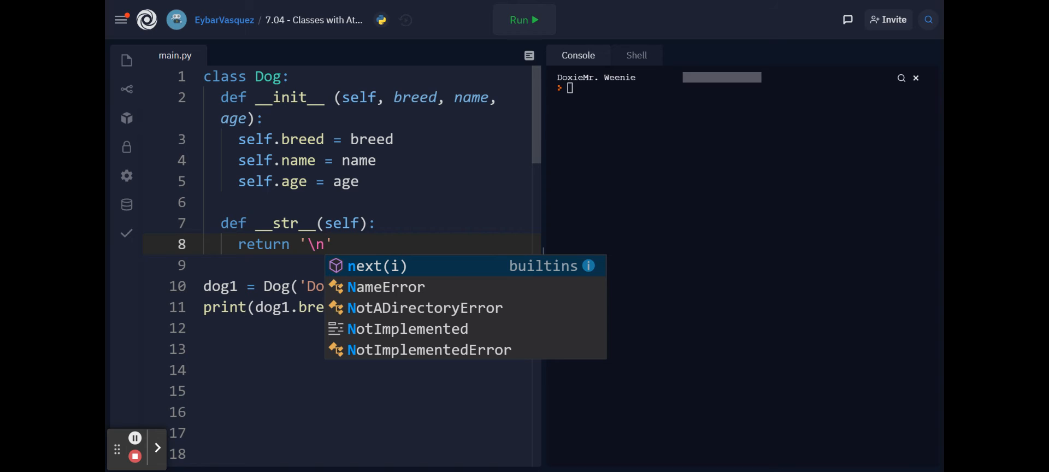
pyautogui.write('Name of Dog:')
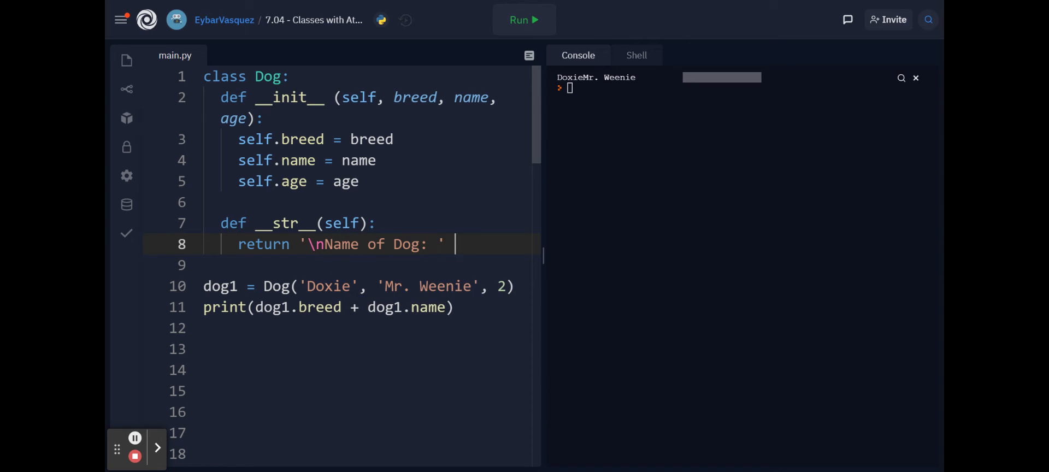
pyautogui.write('+ a')
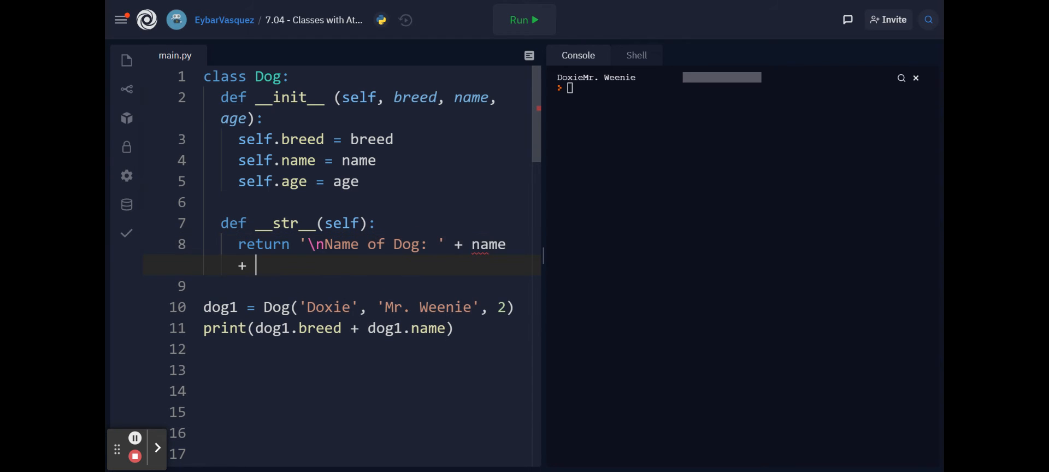
pyautogui.write("''")
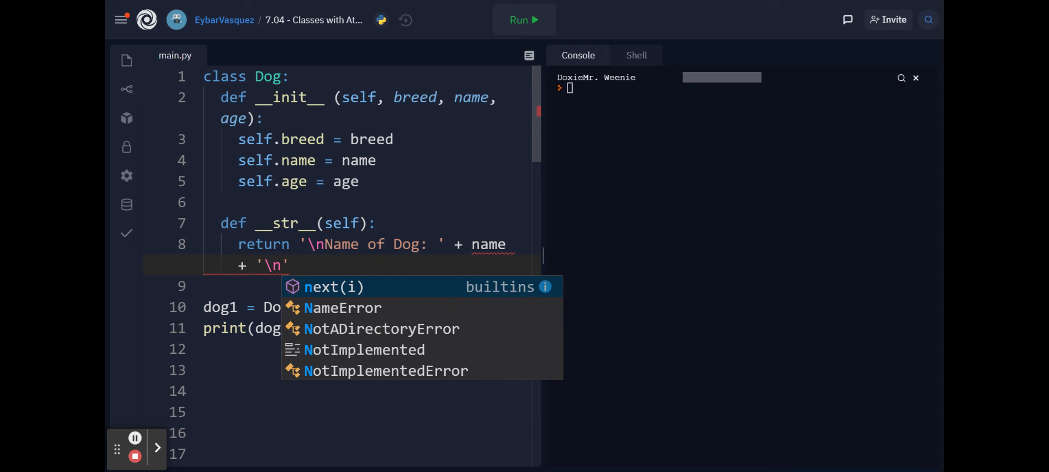
pyautogui.write('Name of')
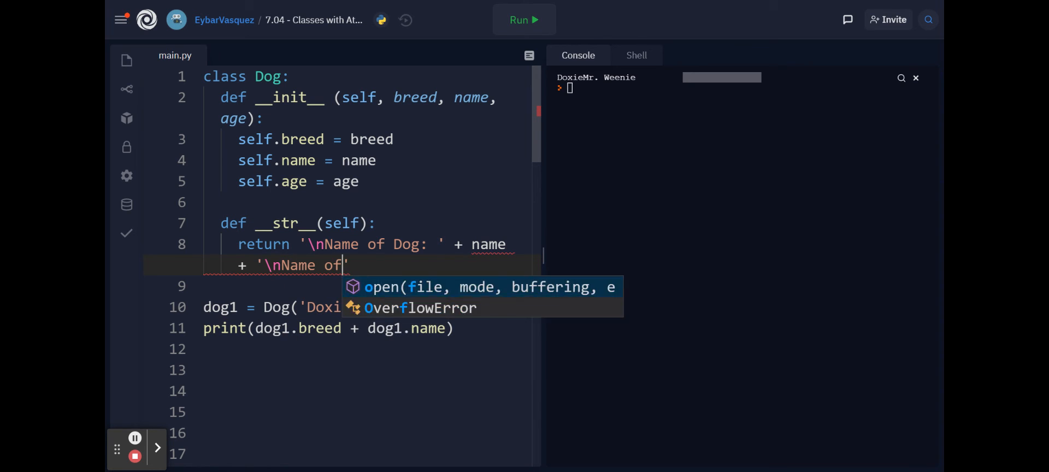
pyautogui.write('NBr')
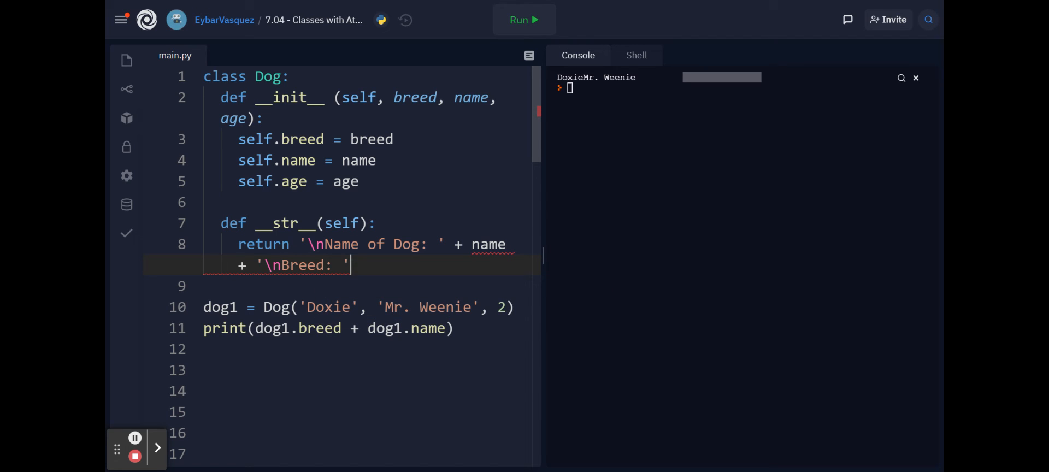
pyautogui.write('+ breed +')
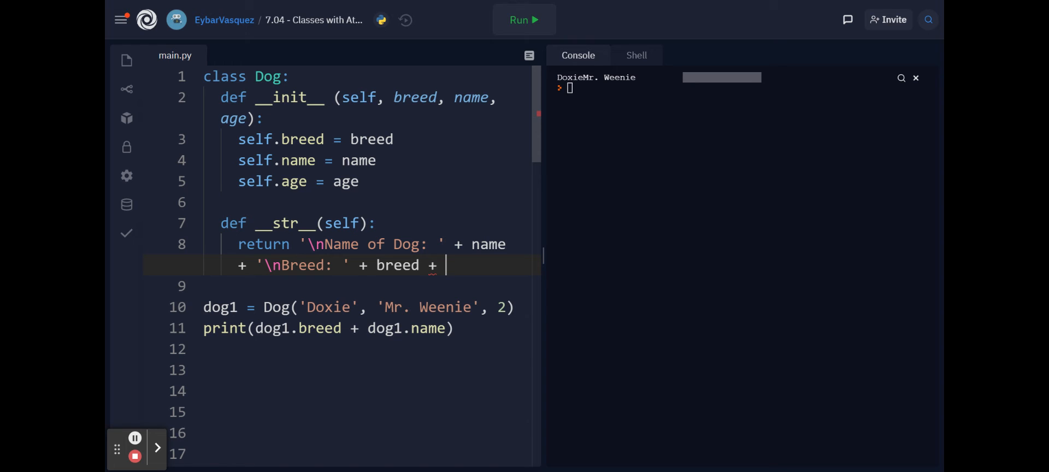
pyautogui.write("'\\n'")
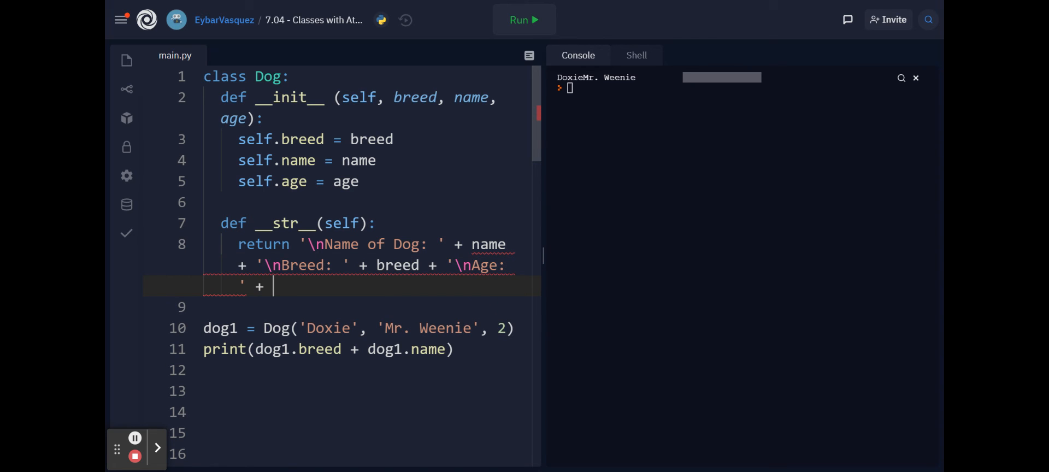
pyautogui.write('str(age)')
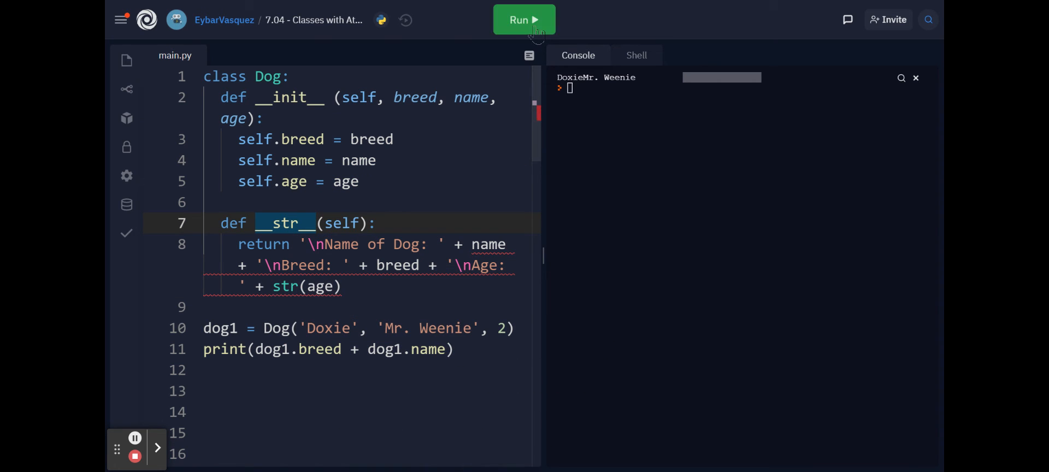
pyautogui.moveTo(524, 19)
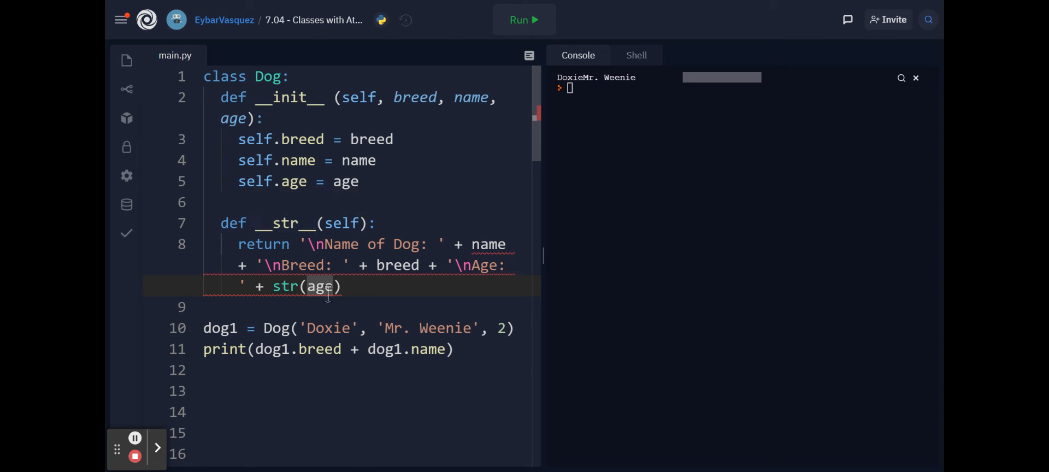
pyautogui.moveTo(488, 244)
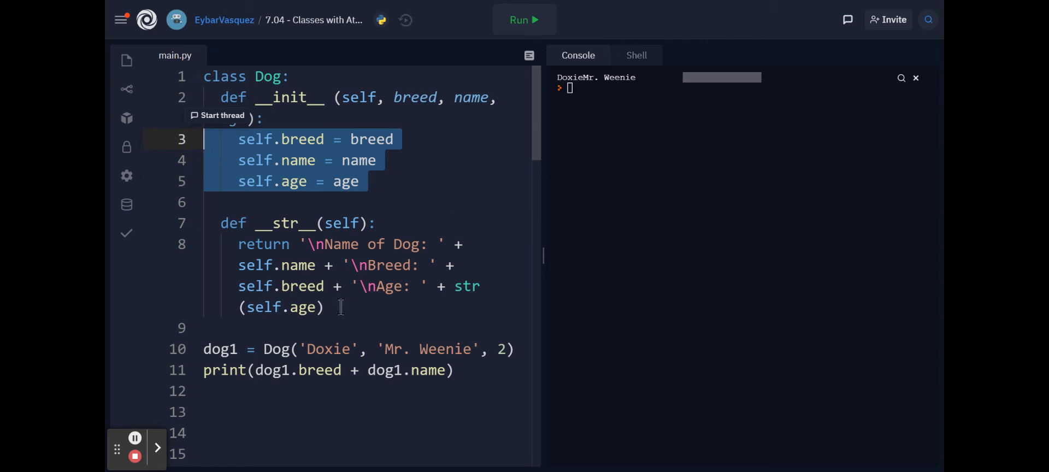
# Rerun the program and scroll up to the print line joining breed and name
pyautogui.click(524, 19)
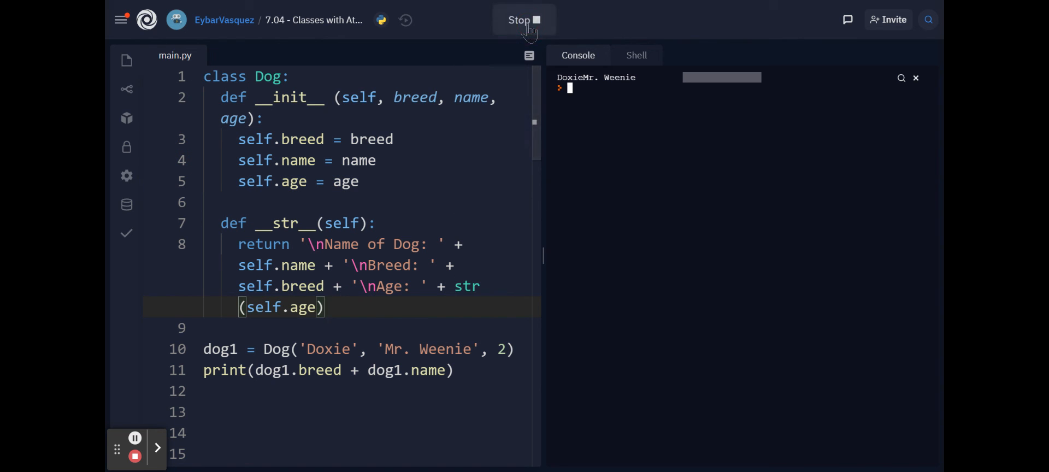
pyautogui.click(524, 19)
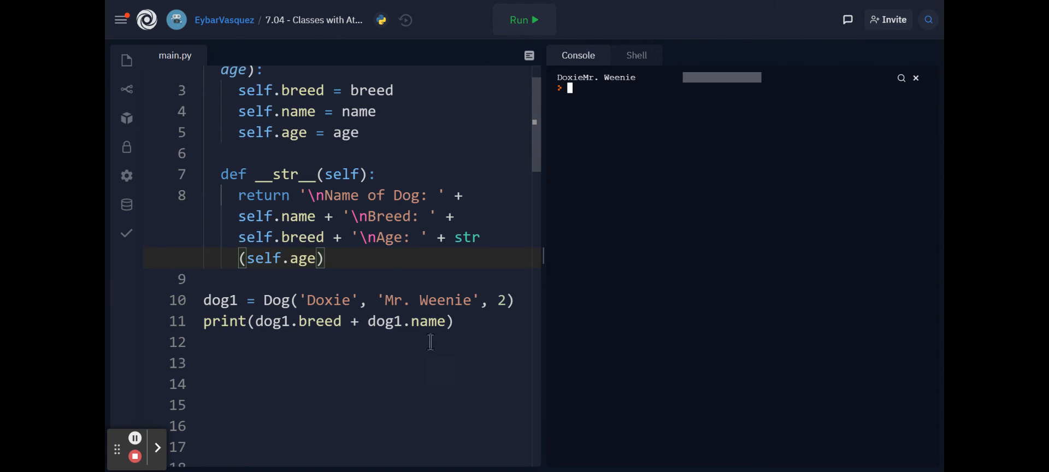
pyautogui.moveTo(241, 167)
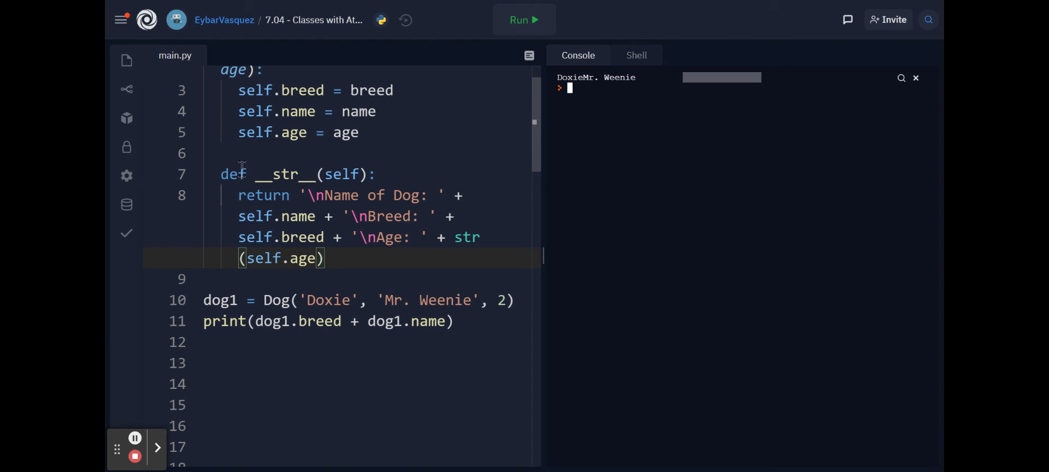
pyautogui.scroll(3)
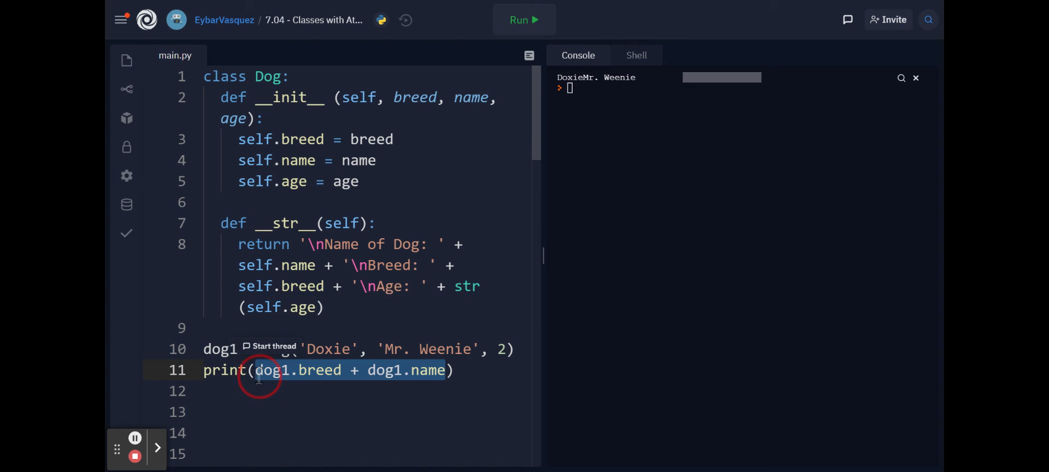
# Replace the print argument with dog1 to show the labelled multi-line output
pyautogui.write('go1')
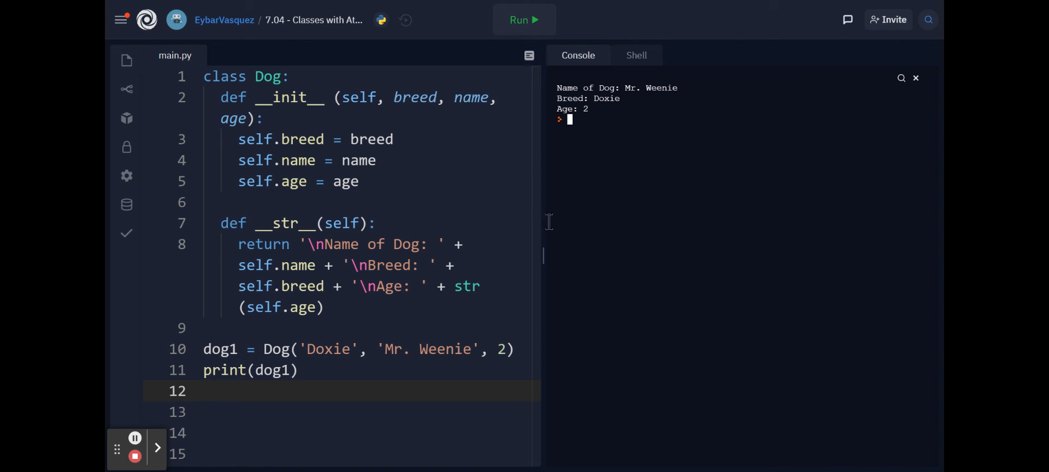
pyautogui.doubleClick(275, 371)
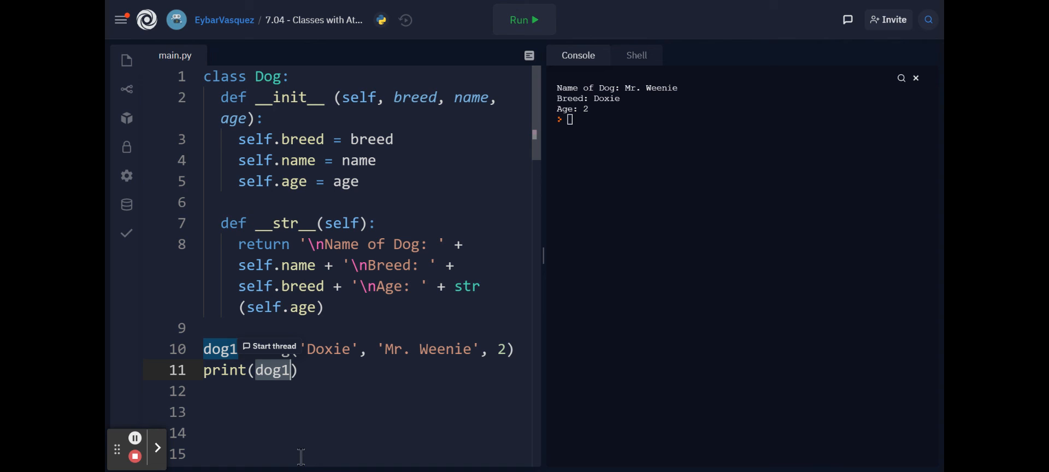
pyautogui.moveTo(722, 87)
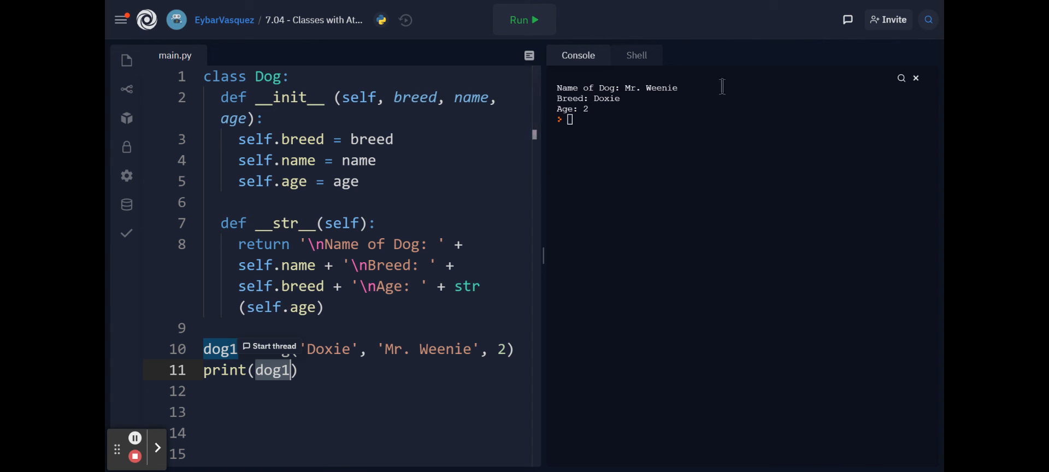
pyautogui.moveTo(122, 407)
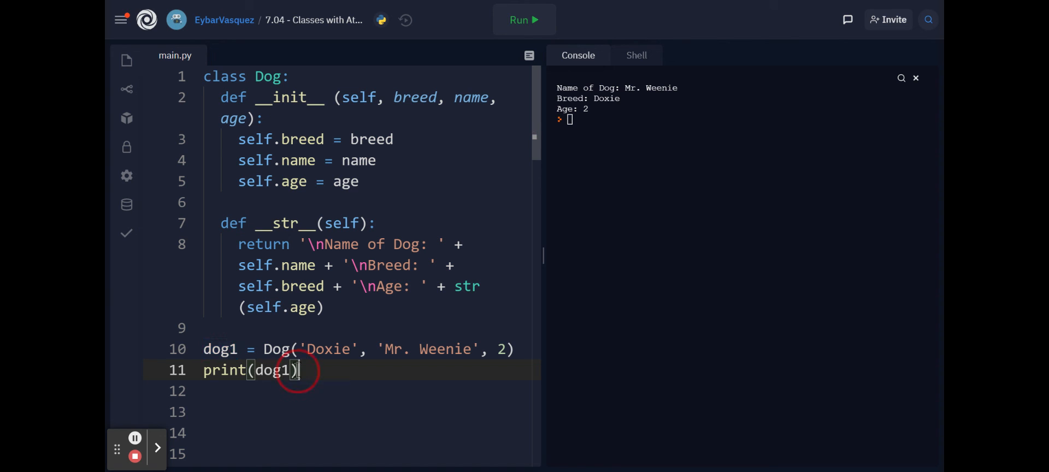
pyautogui.moveTo(299, 410)
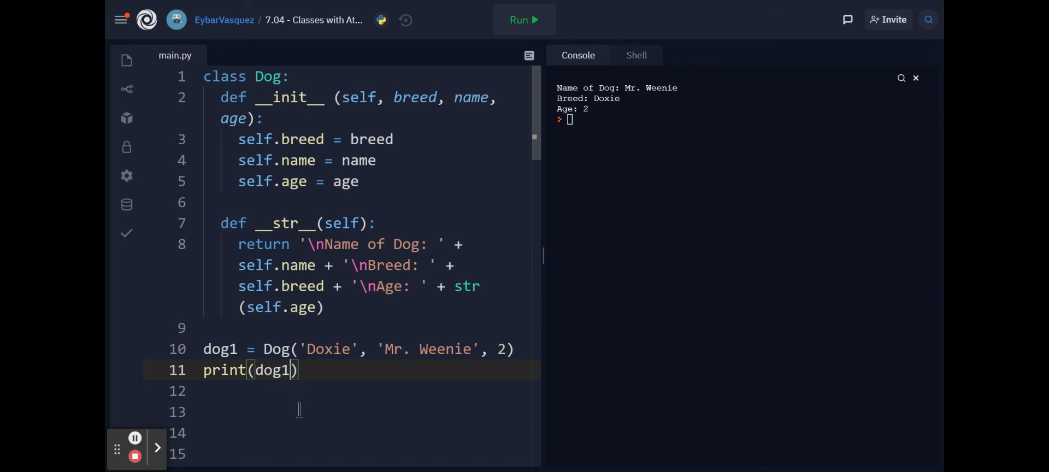
pyautogui.write('.__str__(')
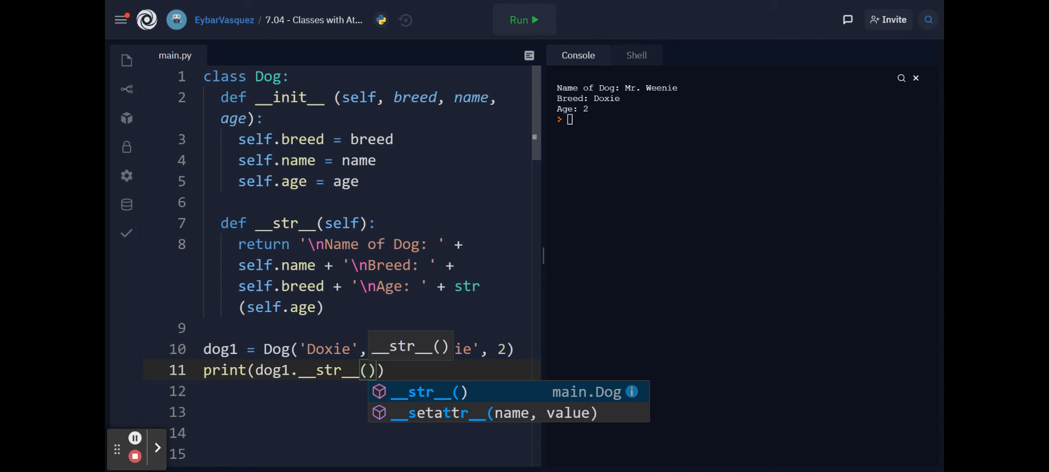
pyautogui.click(524, 19)
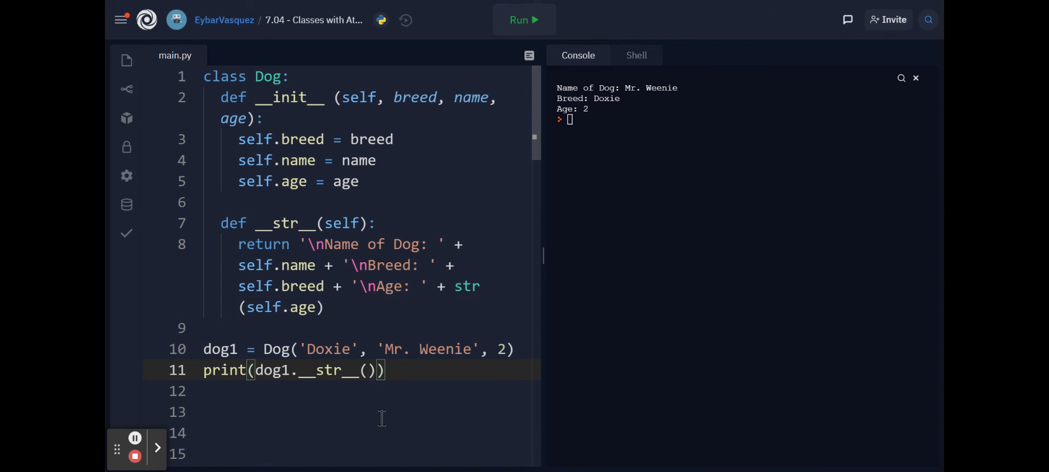
pyautogui.press('Backspace')
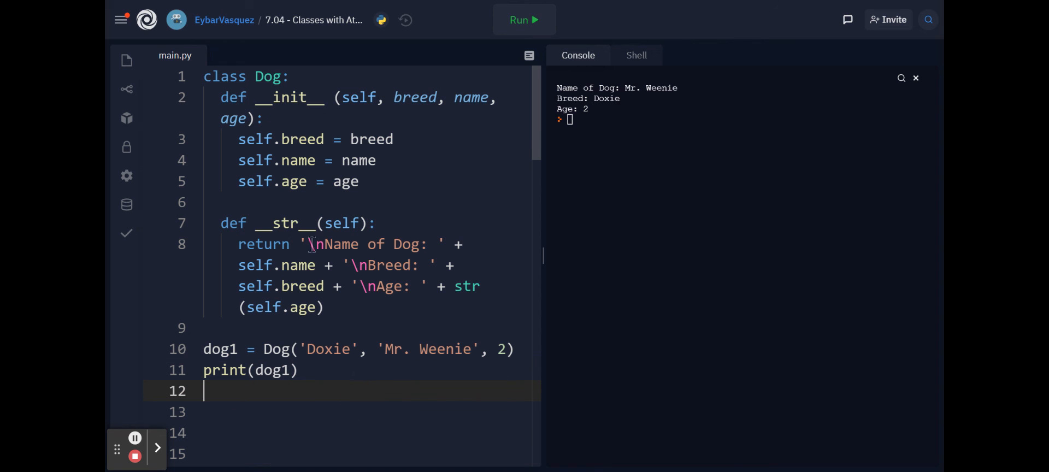
pyautogui.moveTo(221, 223); pyautogui.dragTo(326, 307)
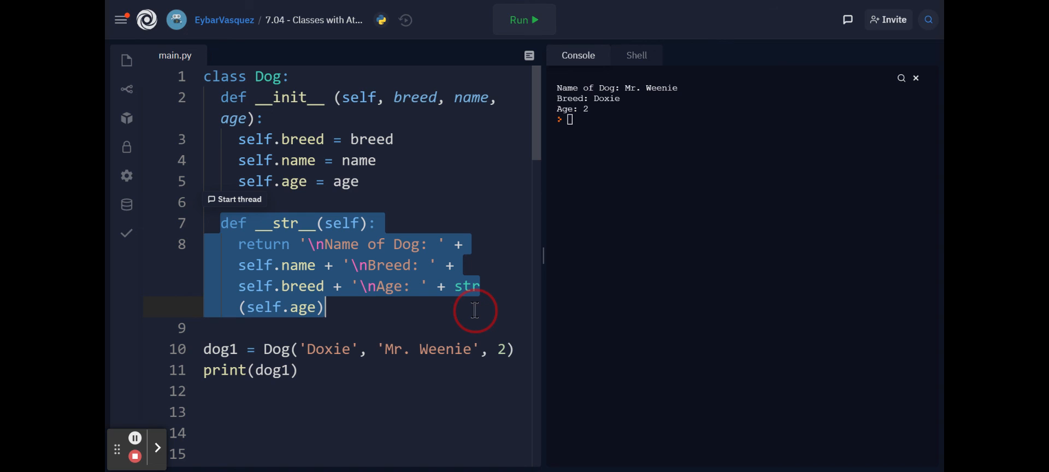
pyautogui.moveTo(134, 438)
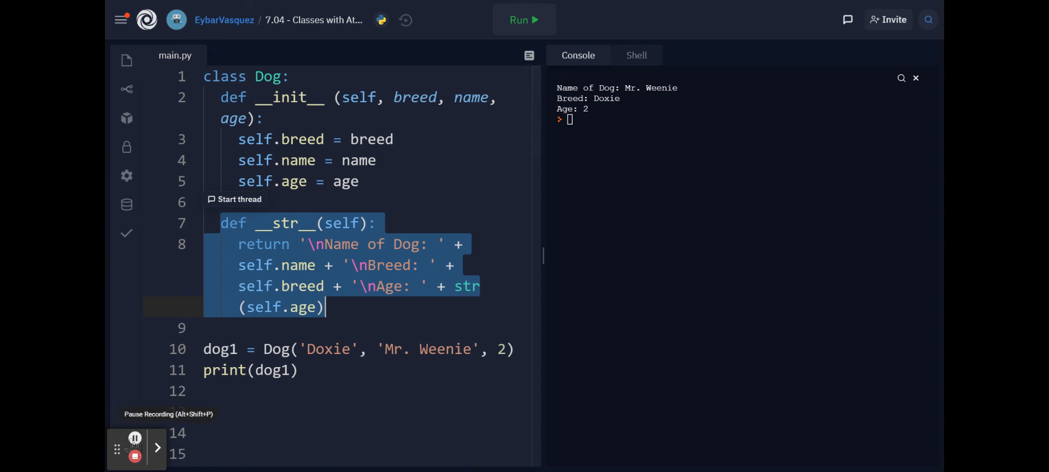